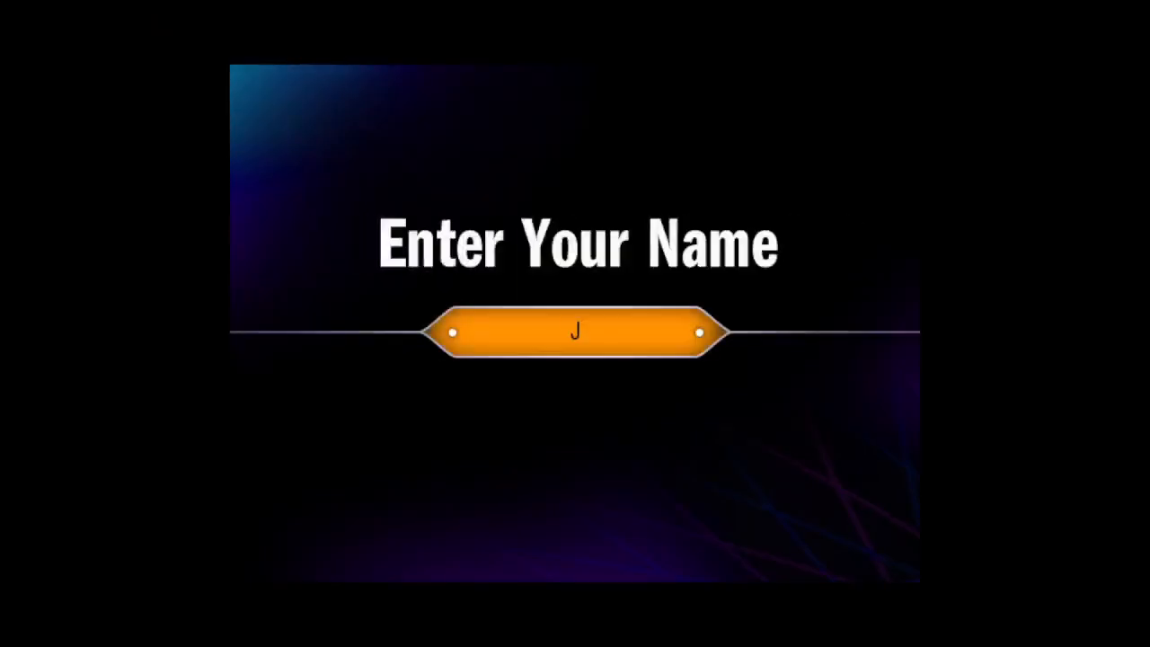
- Enter the contestant name Jesse so the game can begin
{"action": "key", "text": "backspace"}
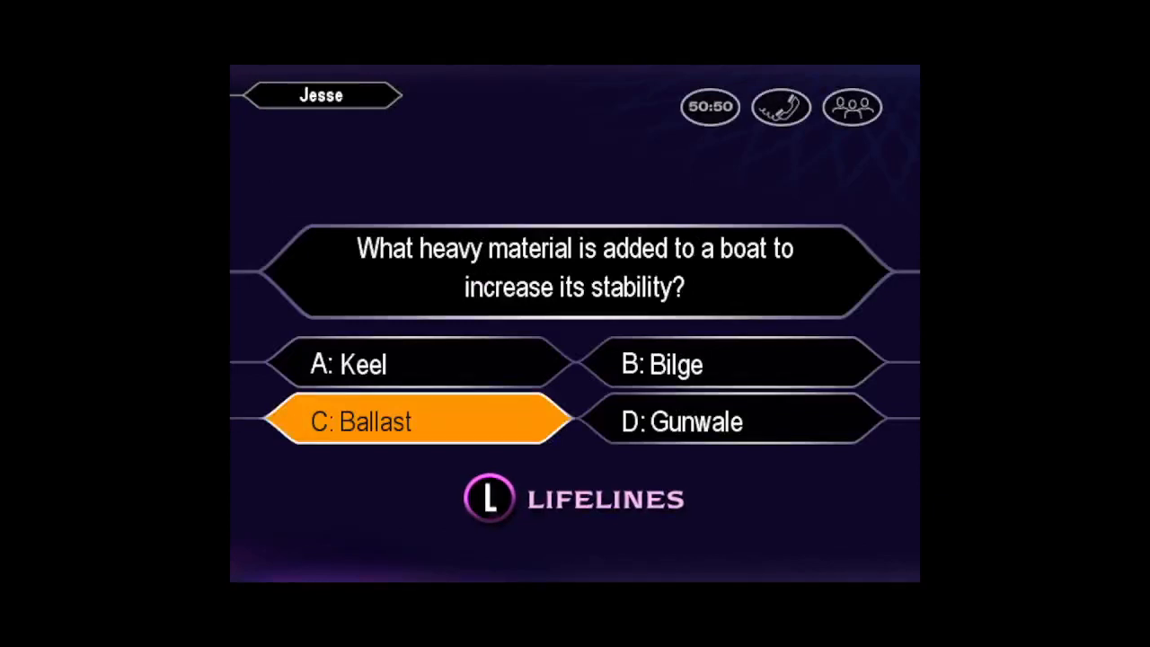
- Lock in C: Ballast as the final answer to the boat-stability question
{"action": "left_click", "coordinate": [422, 420]}
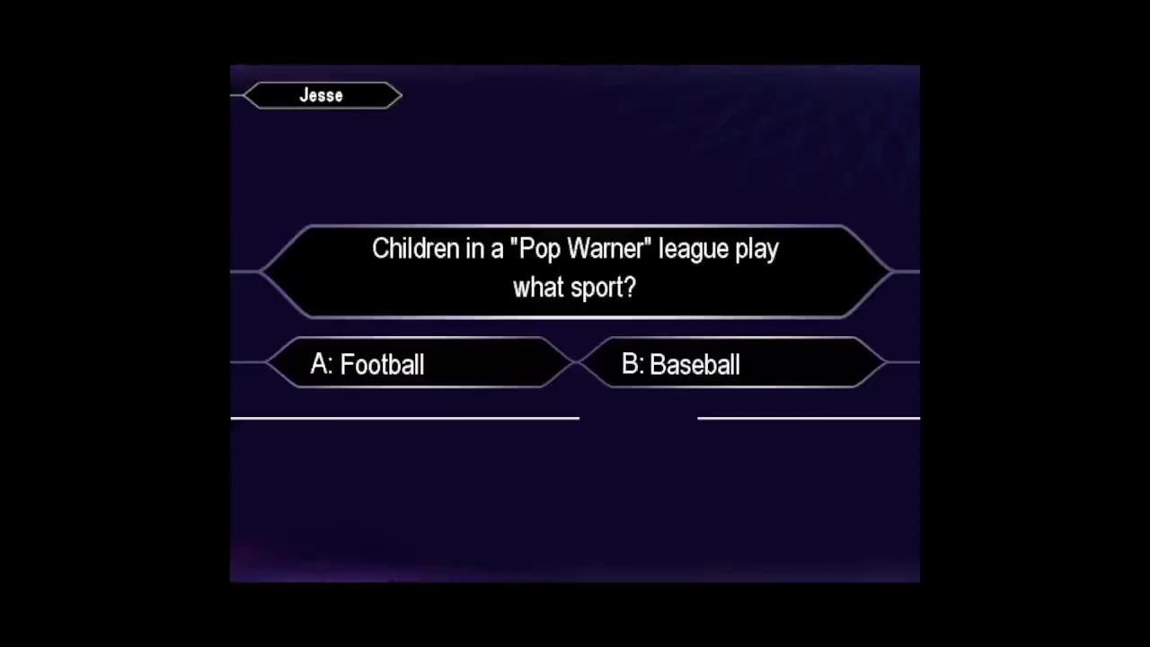
- Choose A: Football as the answer to the Pop Warner question
{"action": "left_click", "coordinate": [416, 363]}
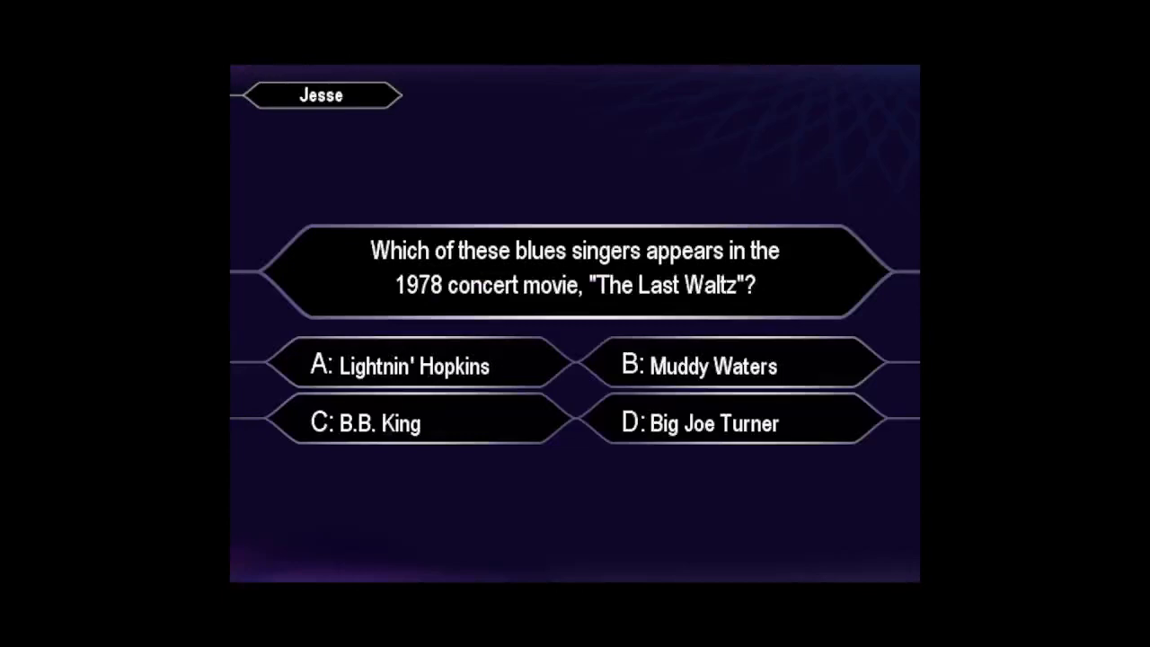
- Lock in B: Muddy Waters for the "Last Waltz" blues-singer question
{"action": "left_click", "coordinate": [734, 365]}
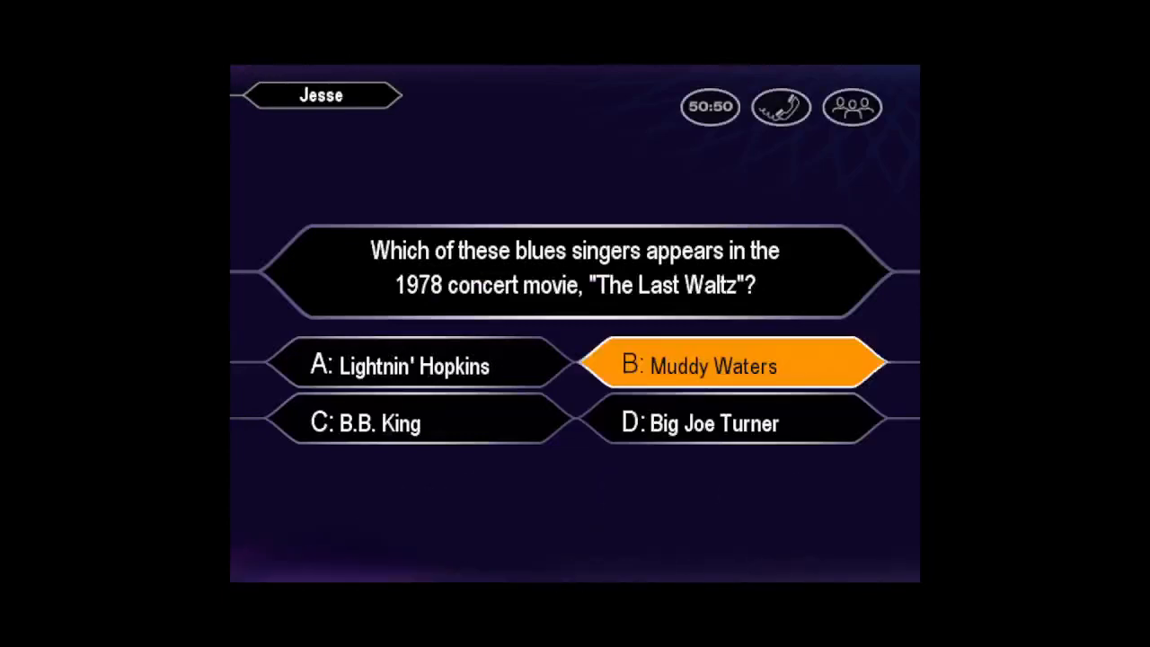